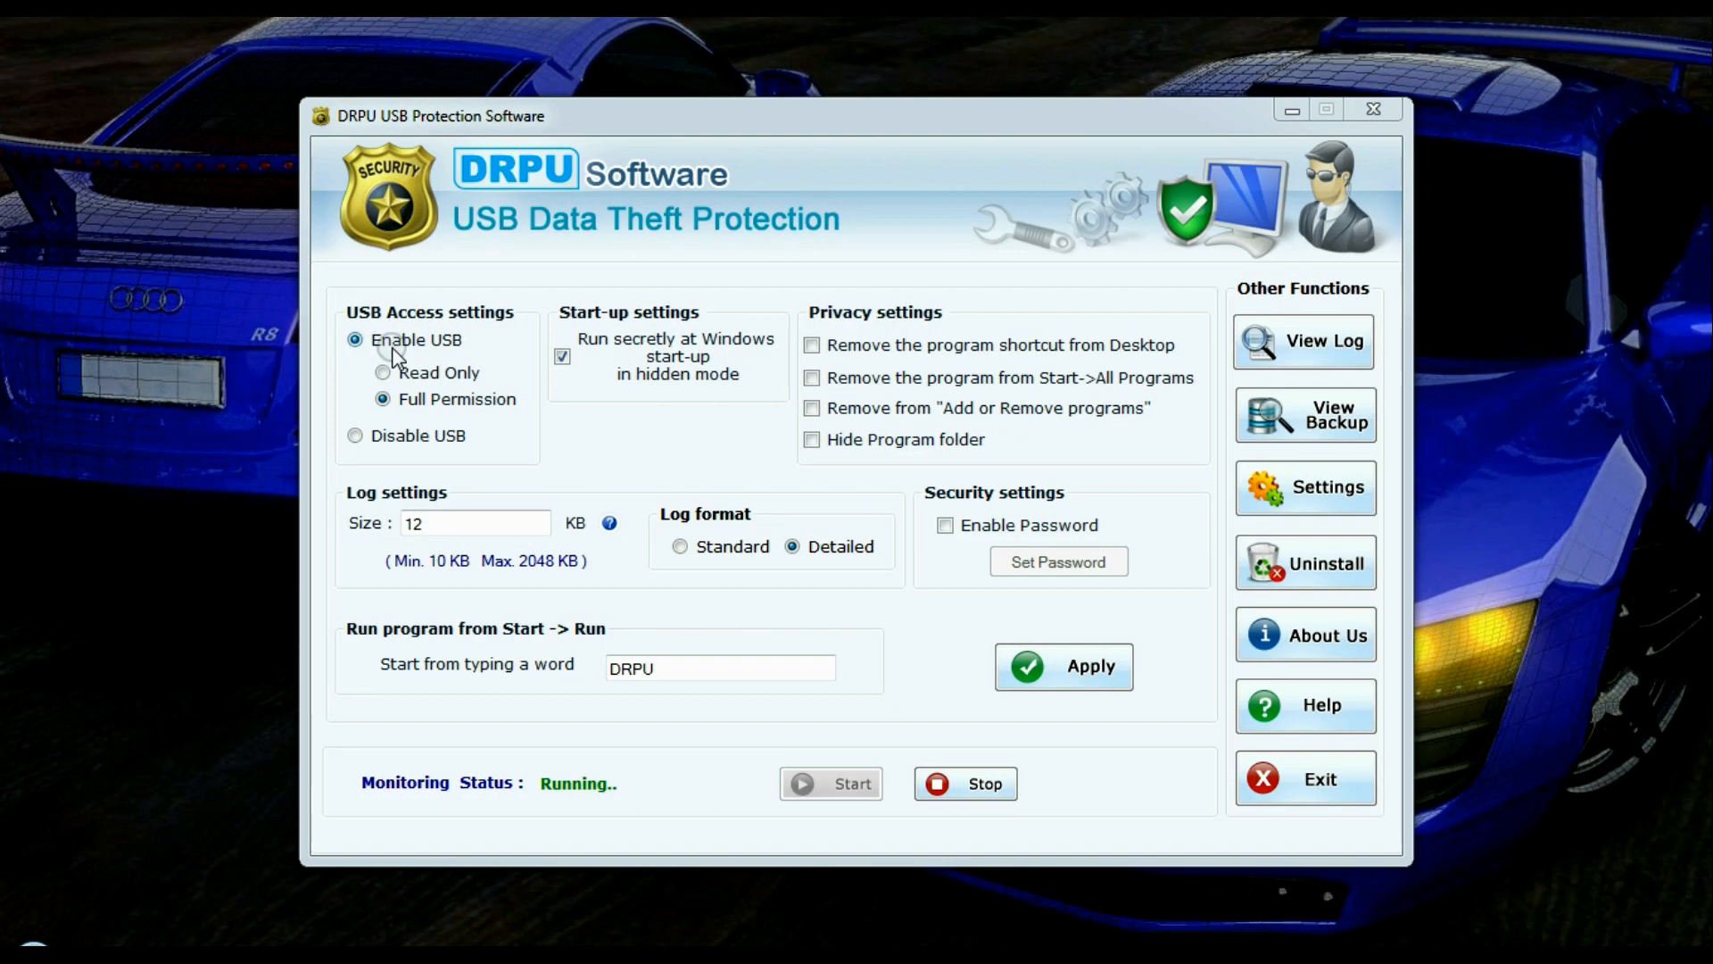
# Try Disable and Enable USB, then leave USB enabled with the Read Only option selected
pyautogui.click(356, 435)
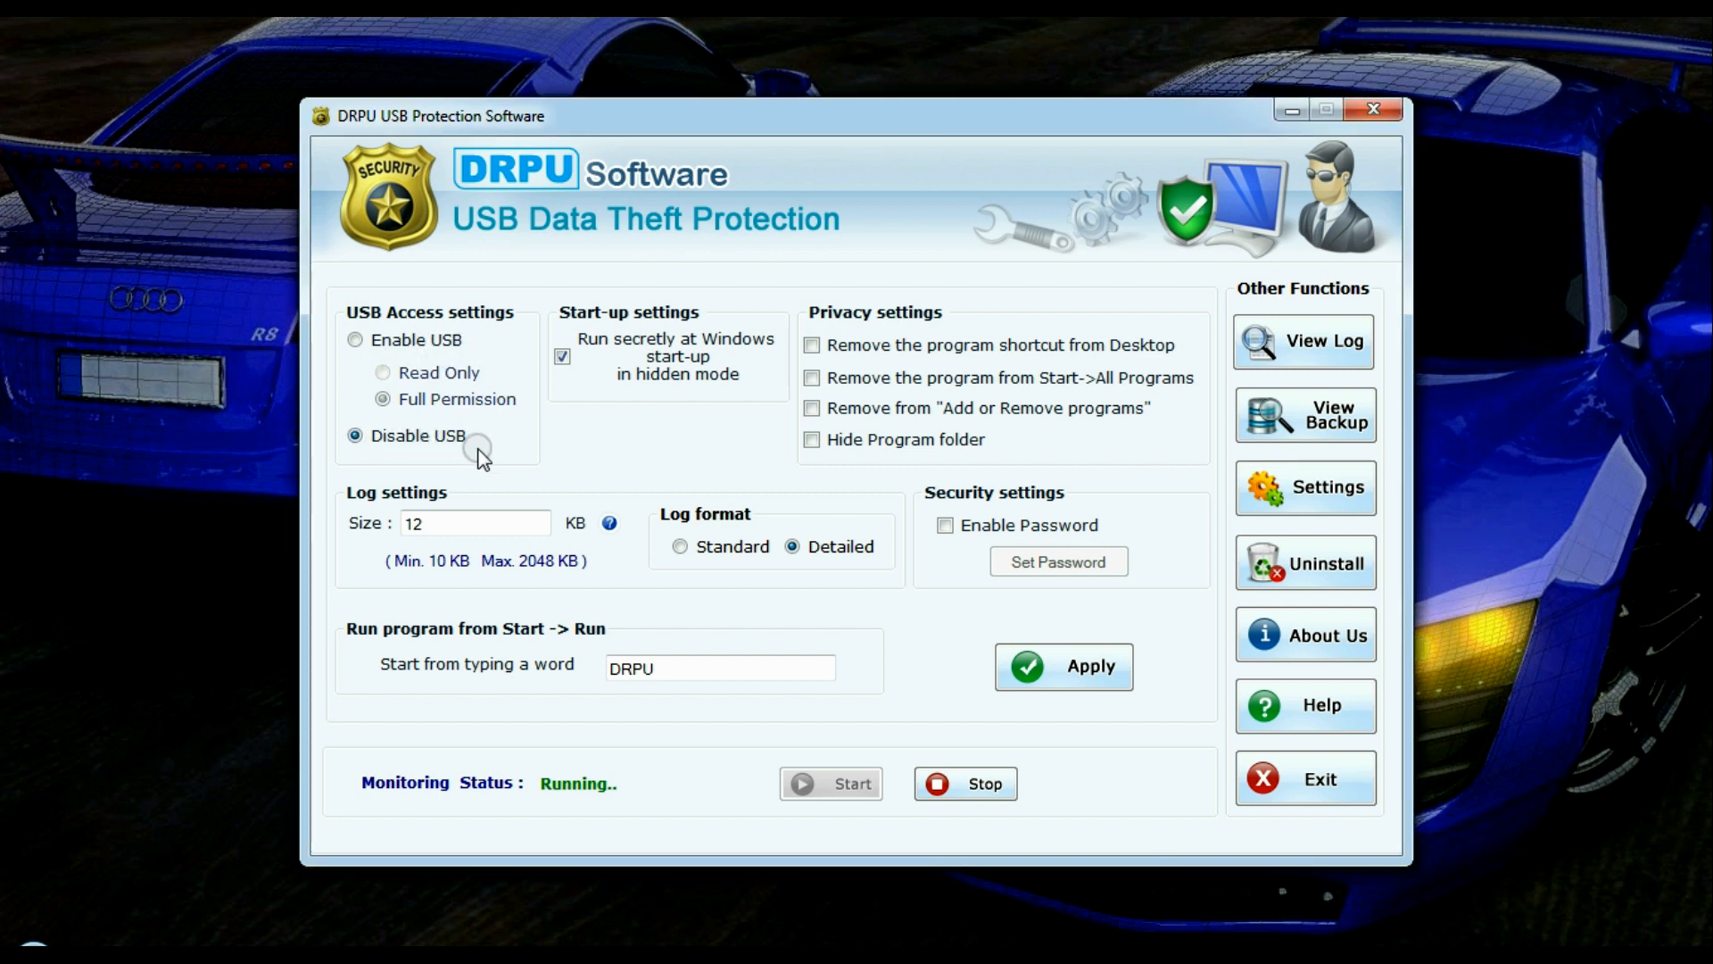
pyautogui.click(354, 337)
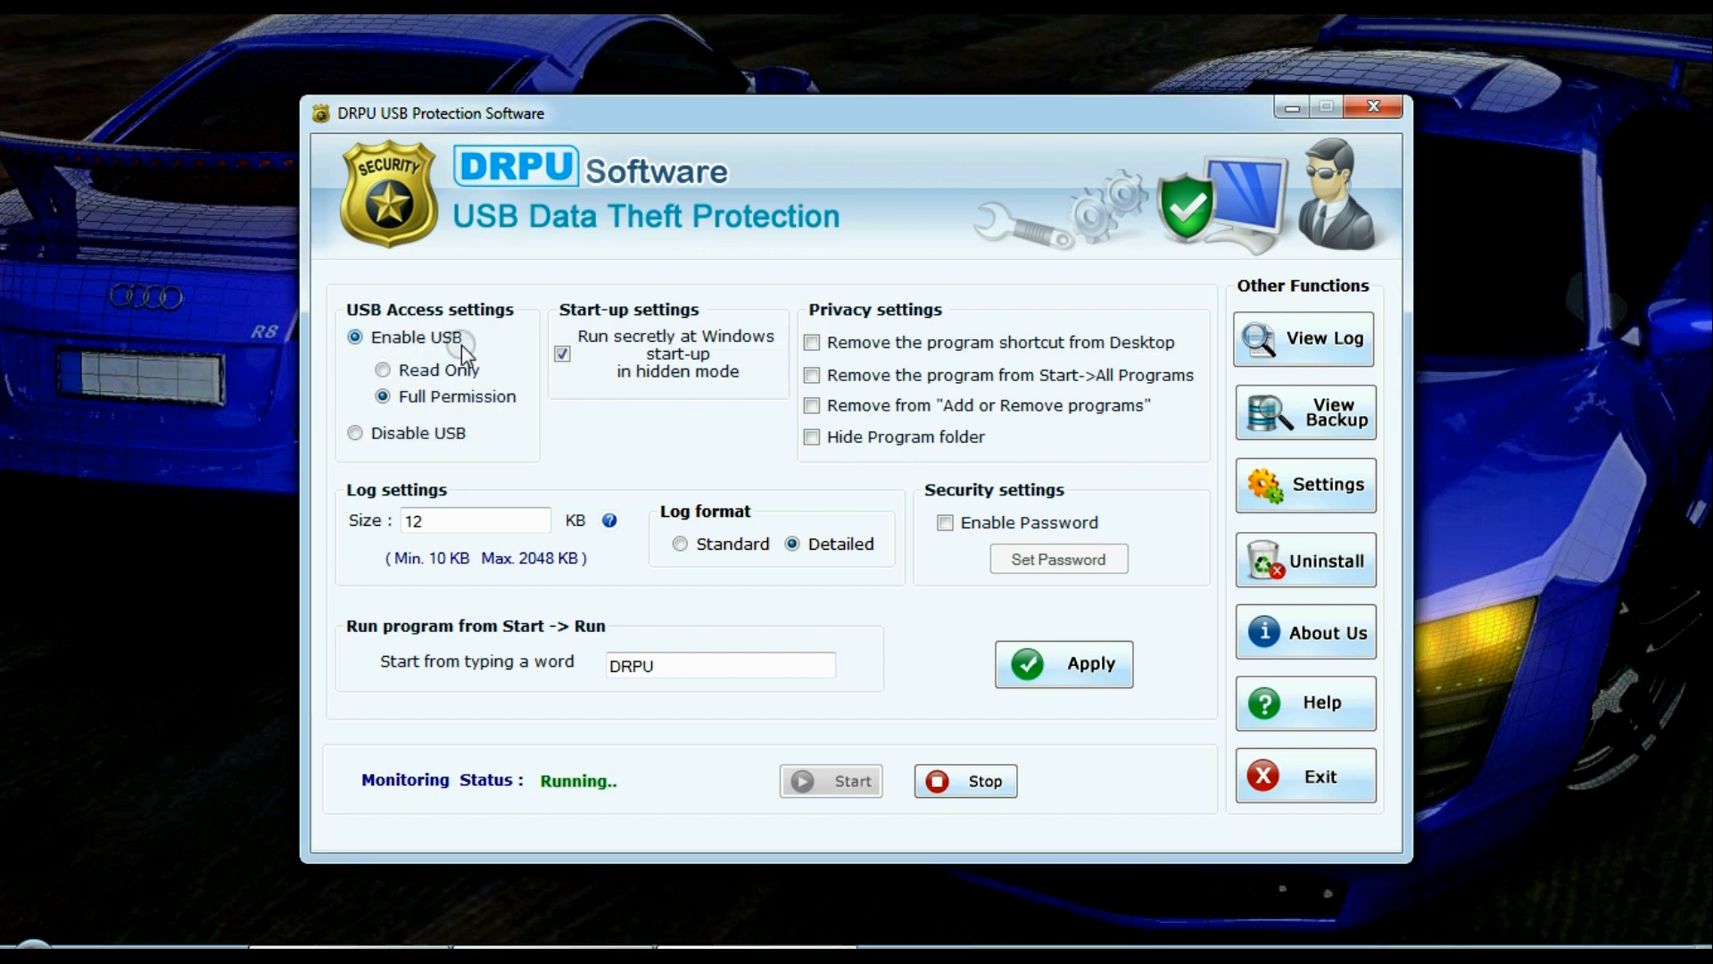
pyautogui.click(382, 369)
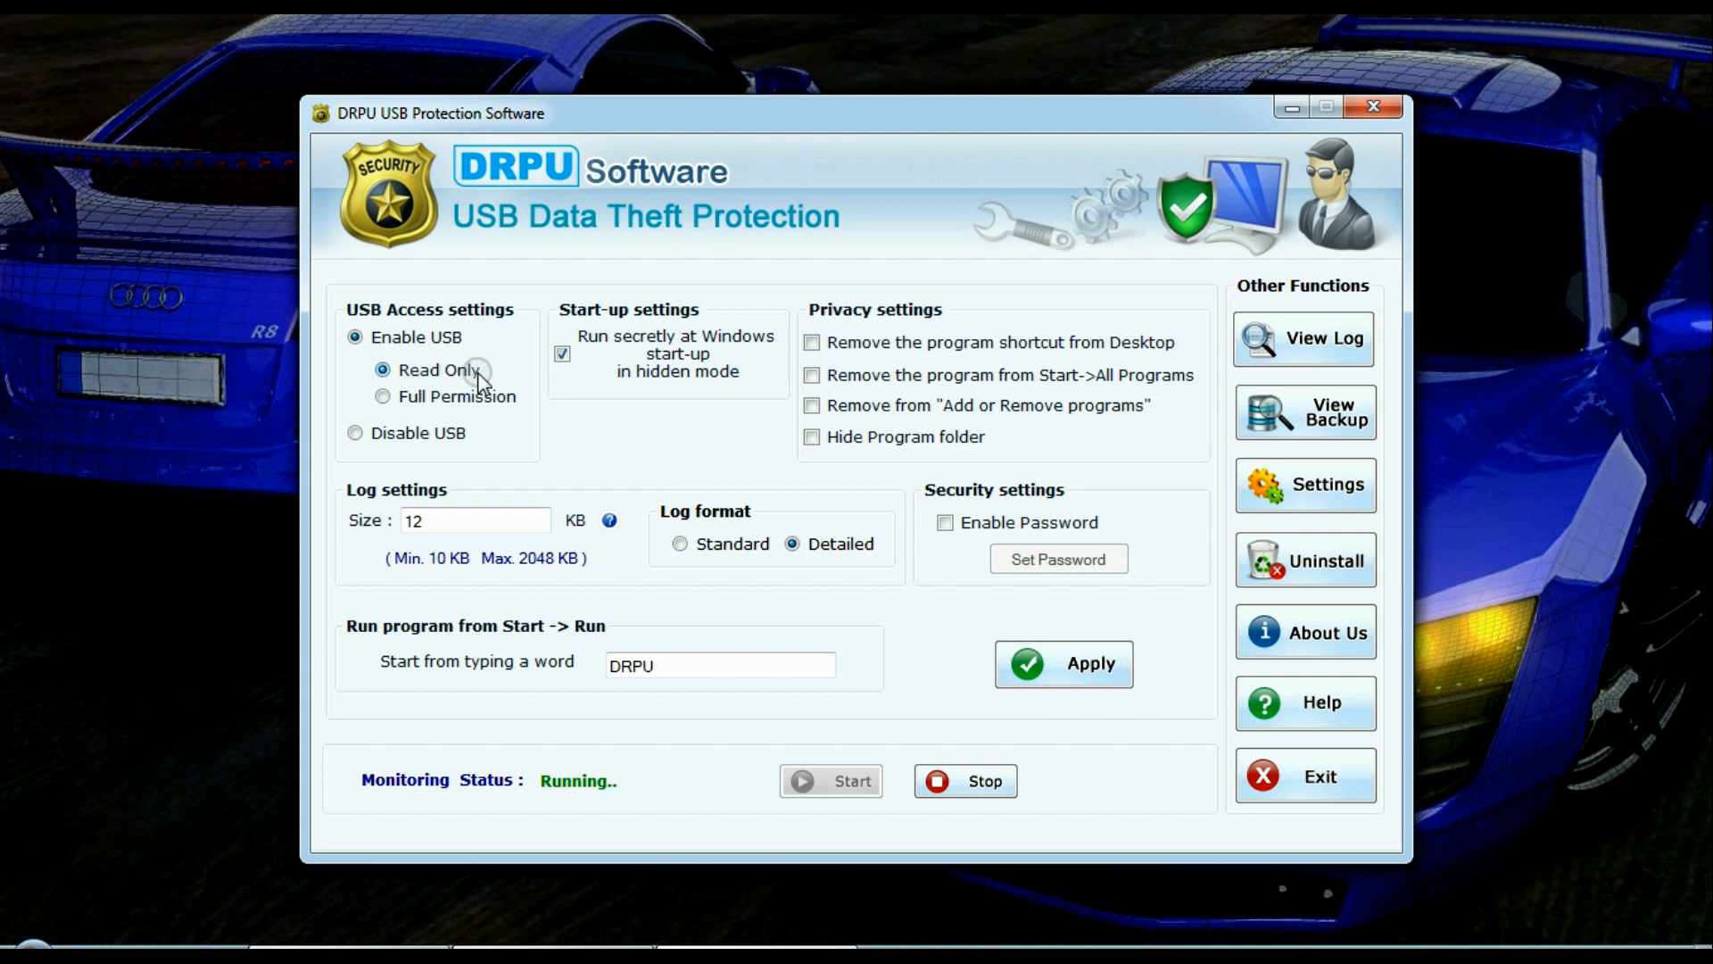
pyautogui.click(382, 396)
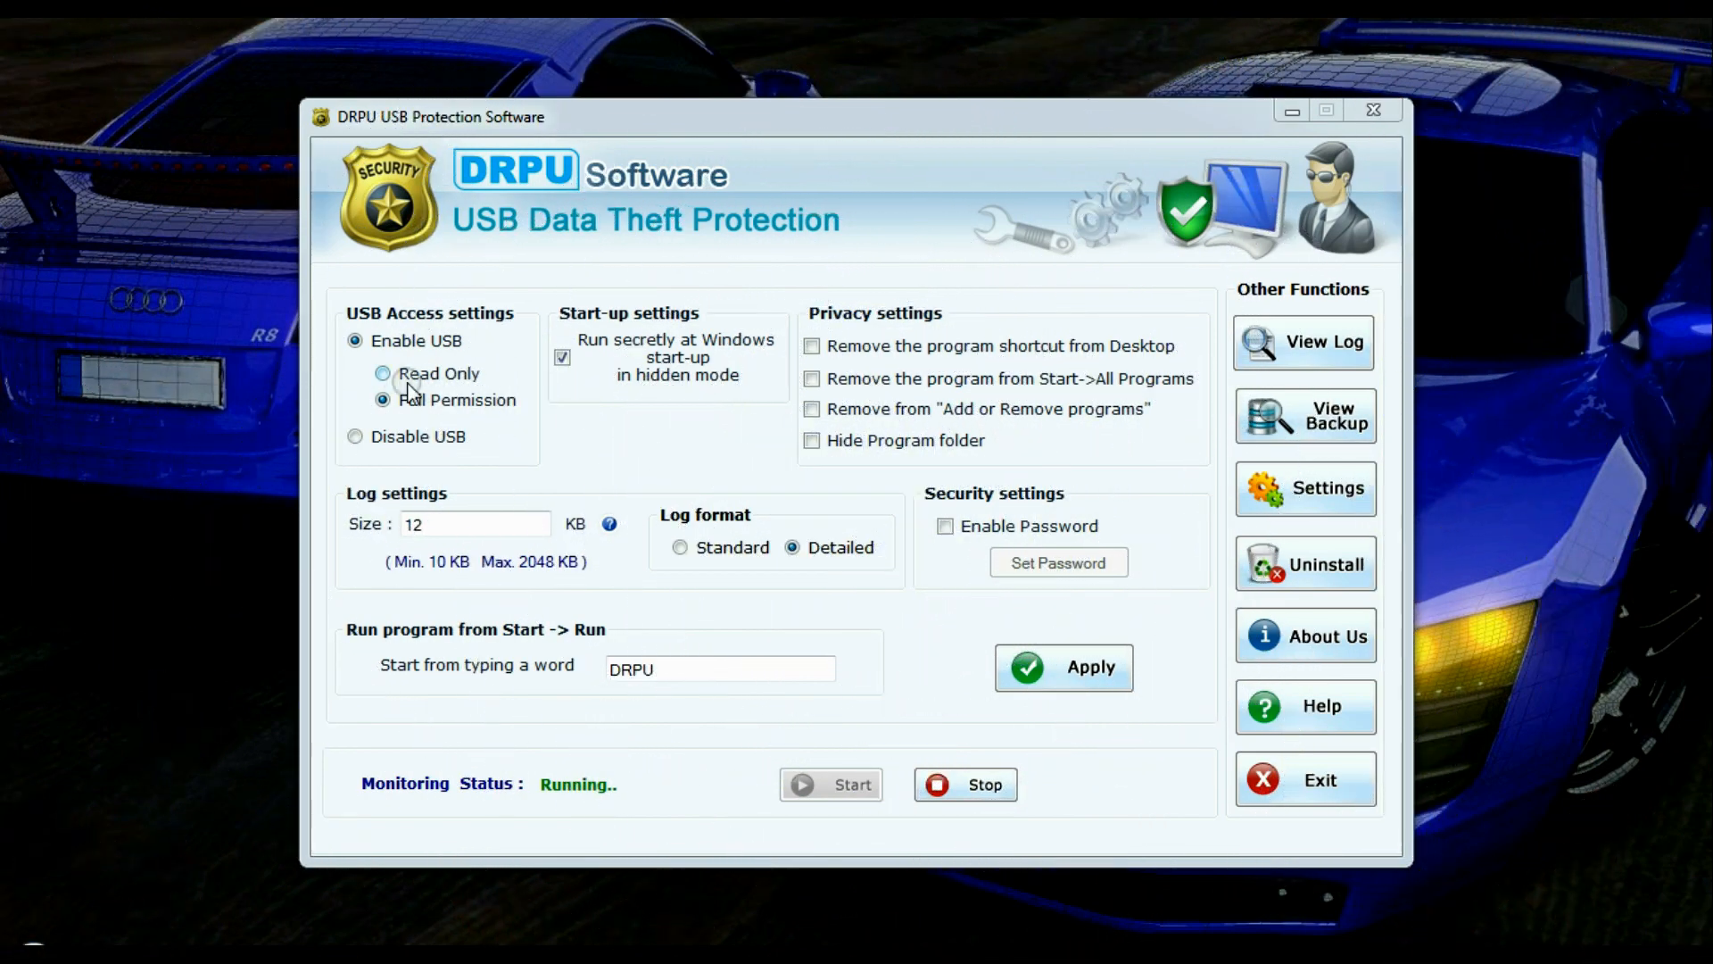
pyautogui.click(1063, 666)
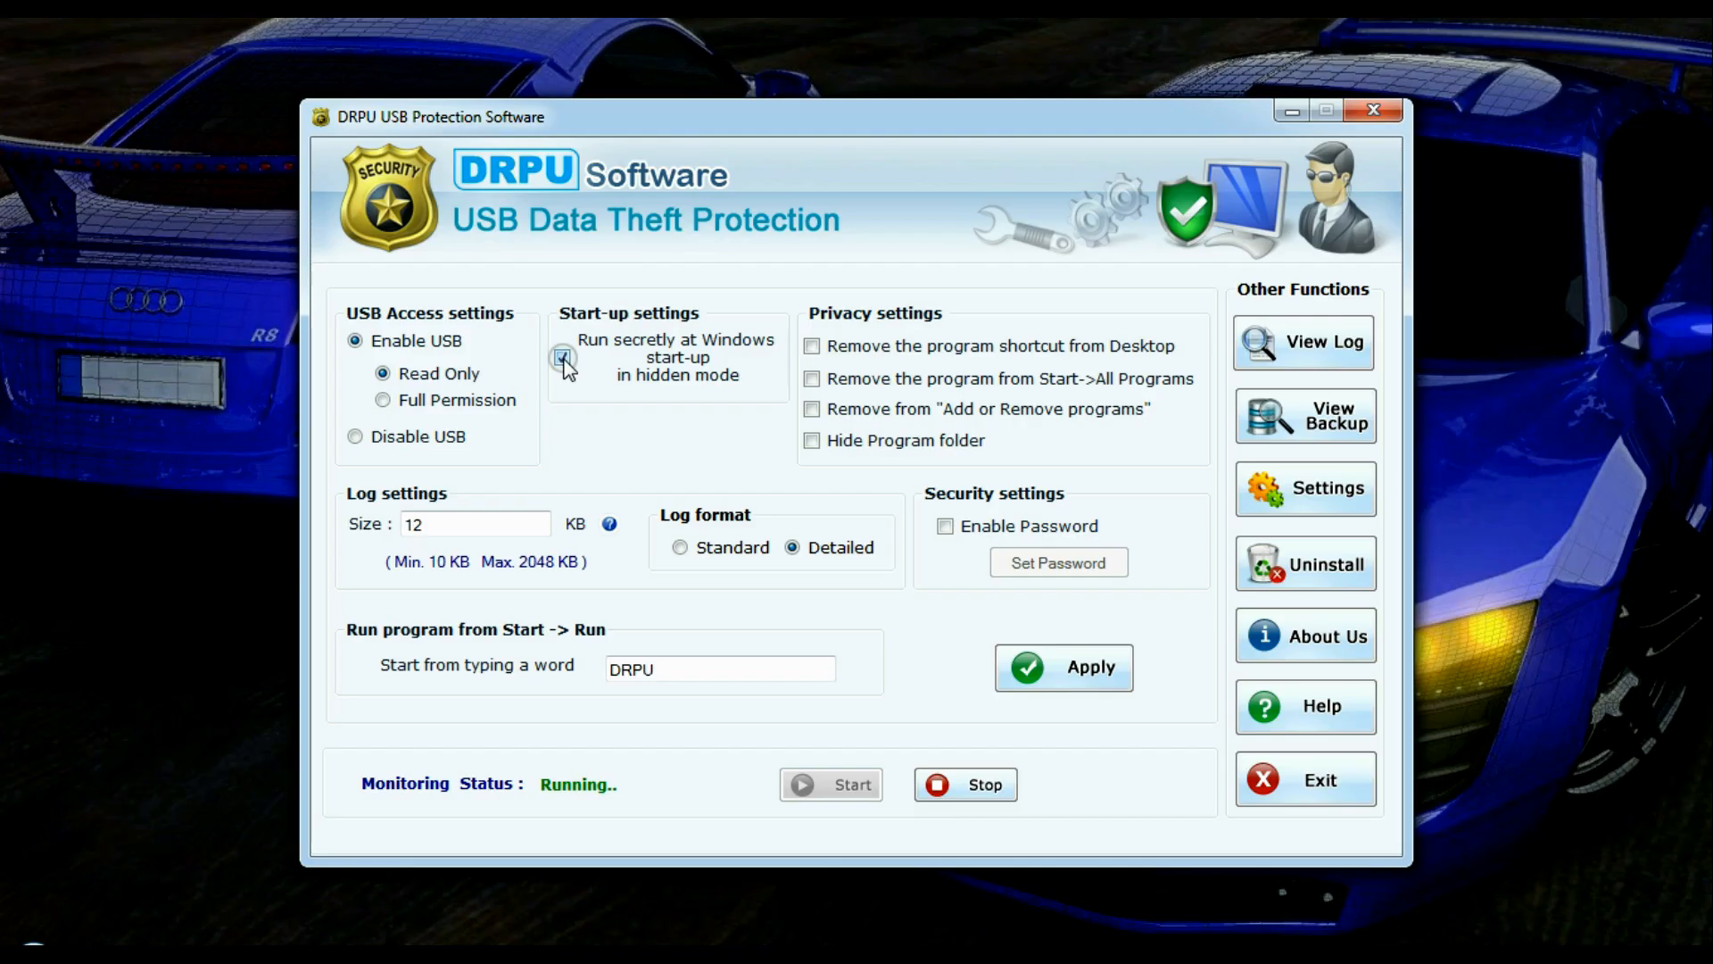
# Open the USB log viewer and view a selected log as an HTML report in the browser
pyautogui.click(562, 359)
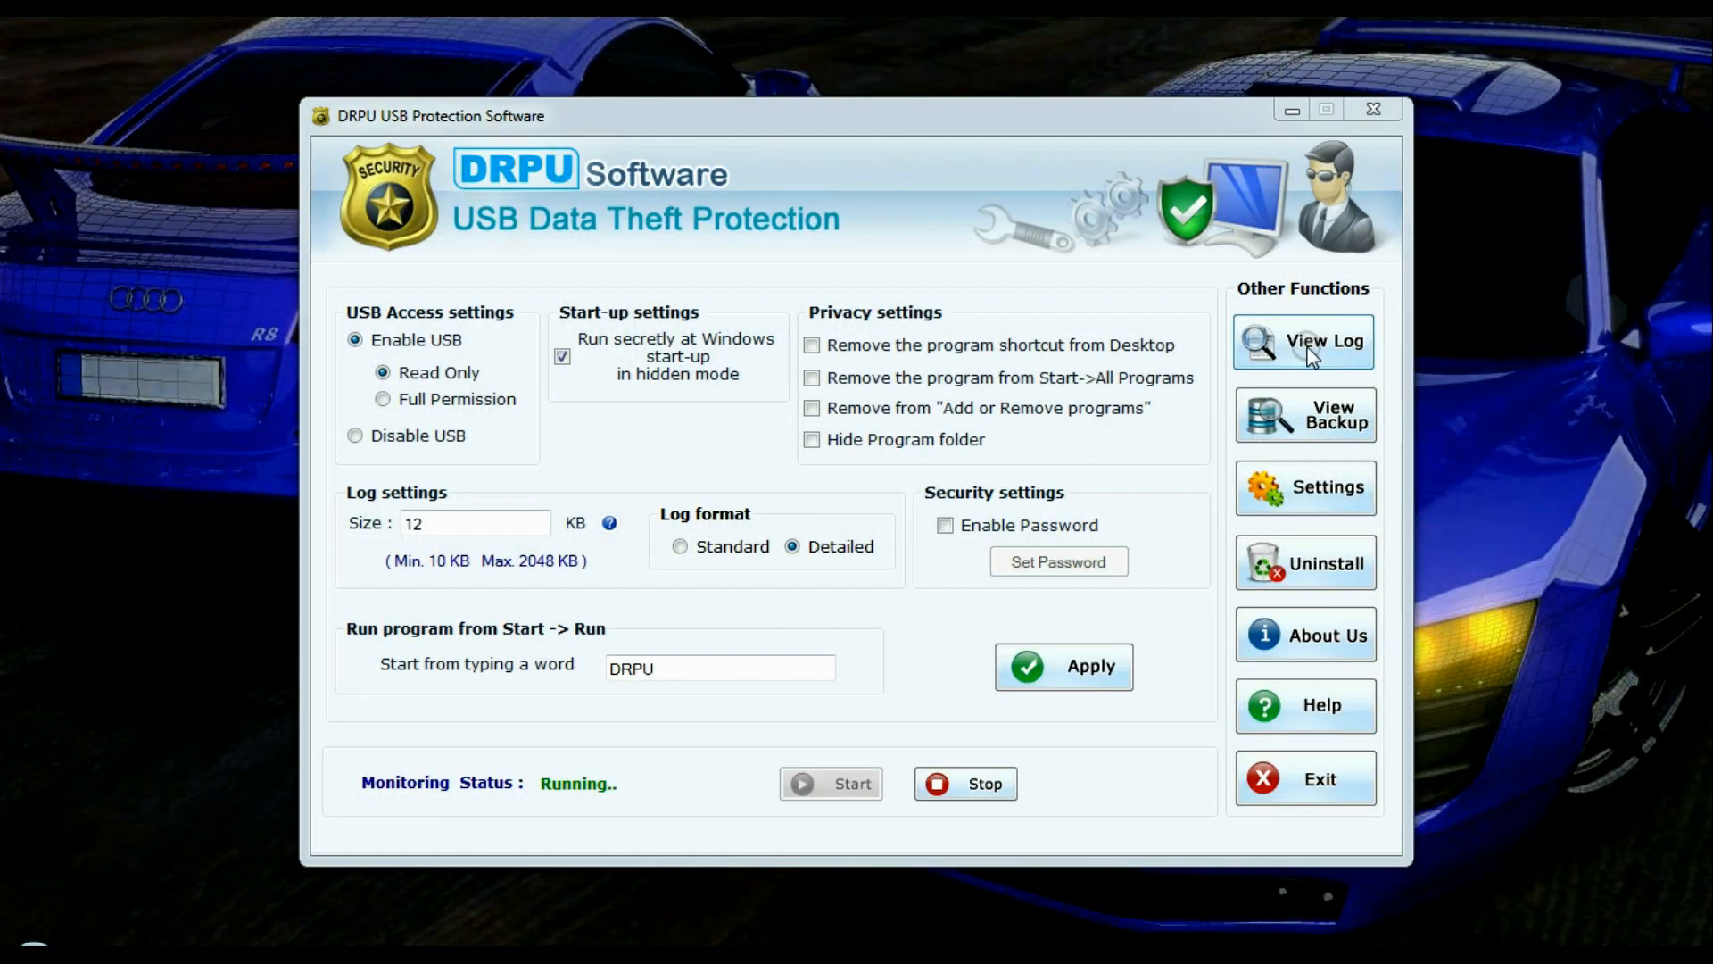
pyautogui.click(1323, 340)
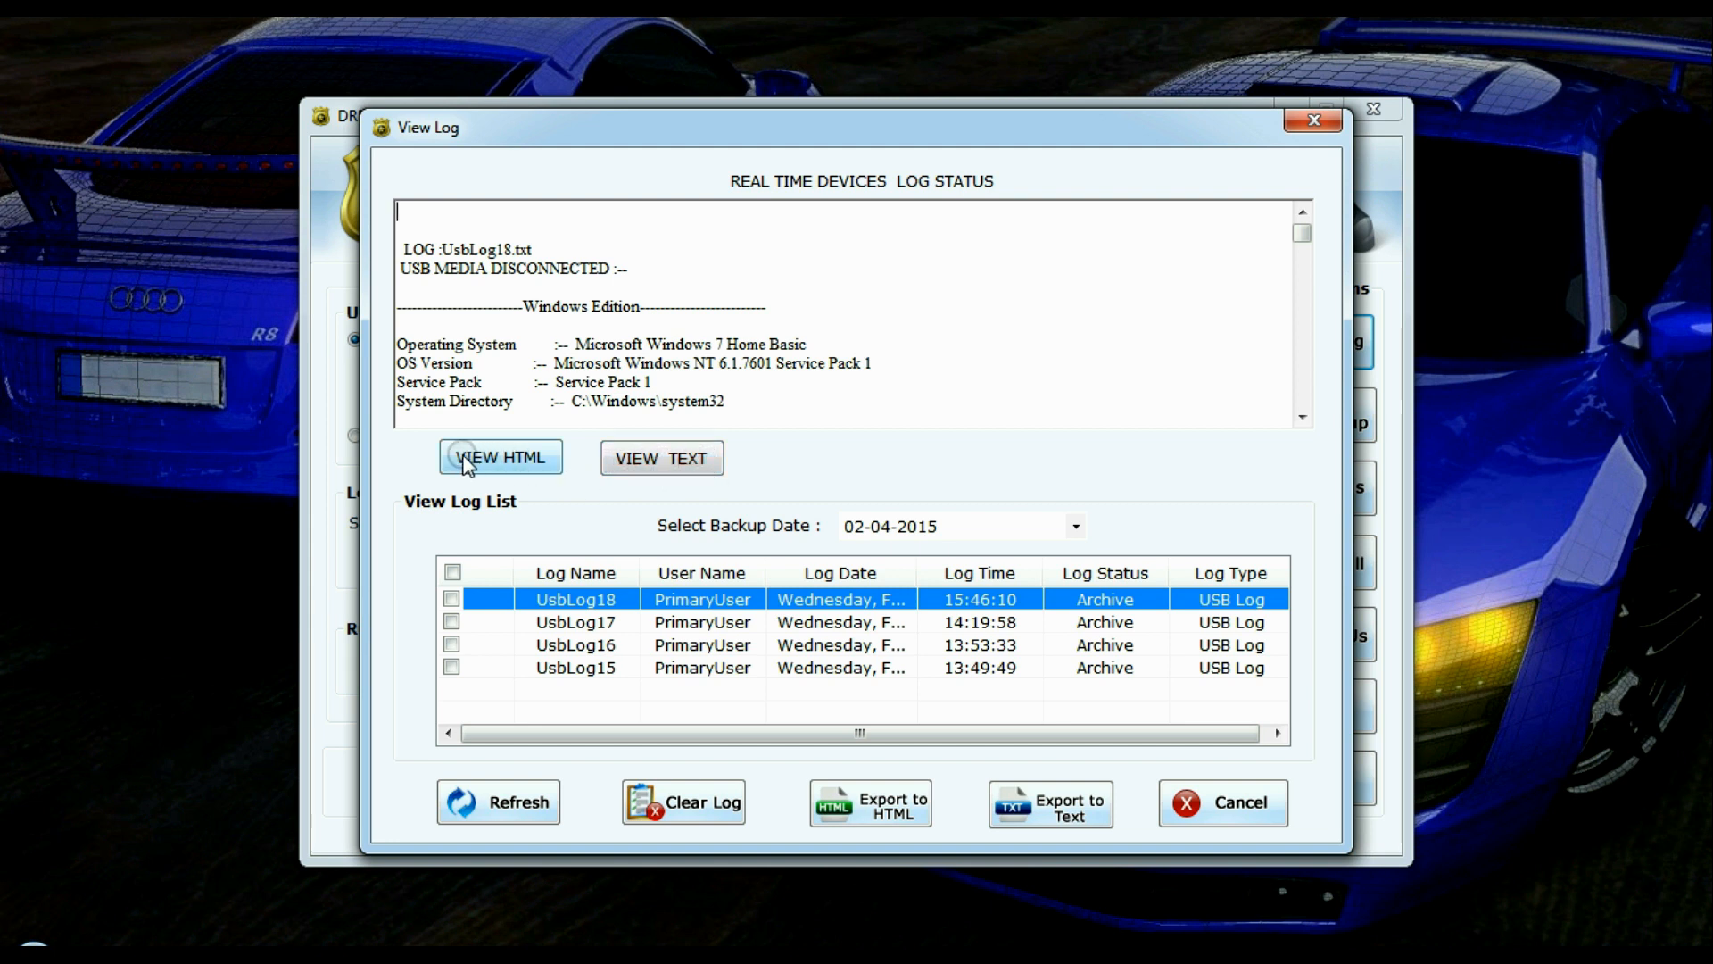
pyautogui.click(500, 456)
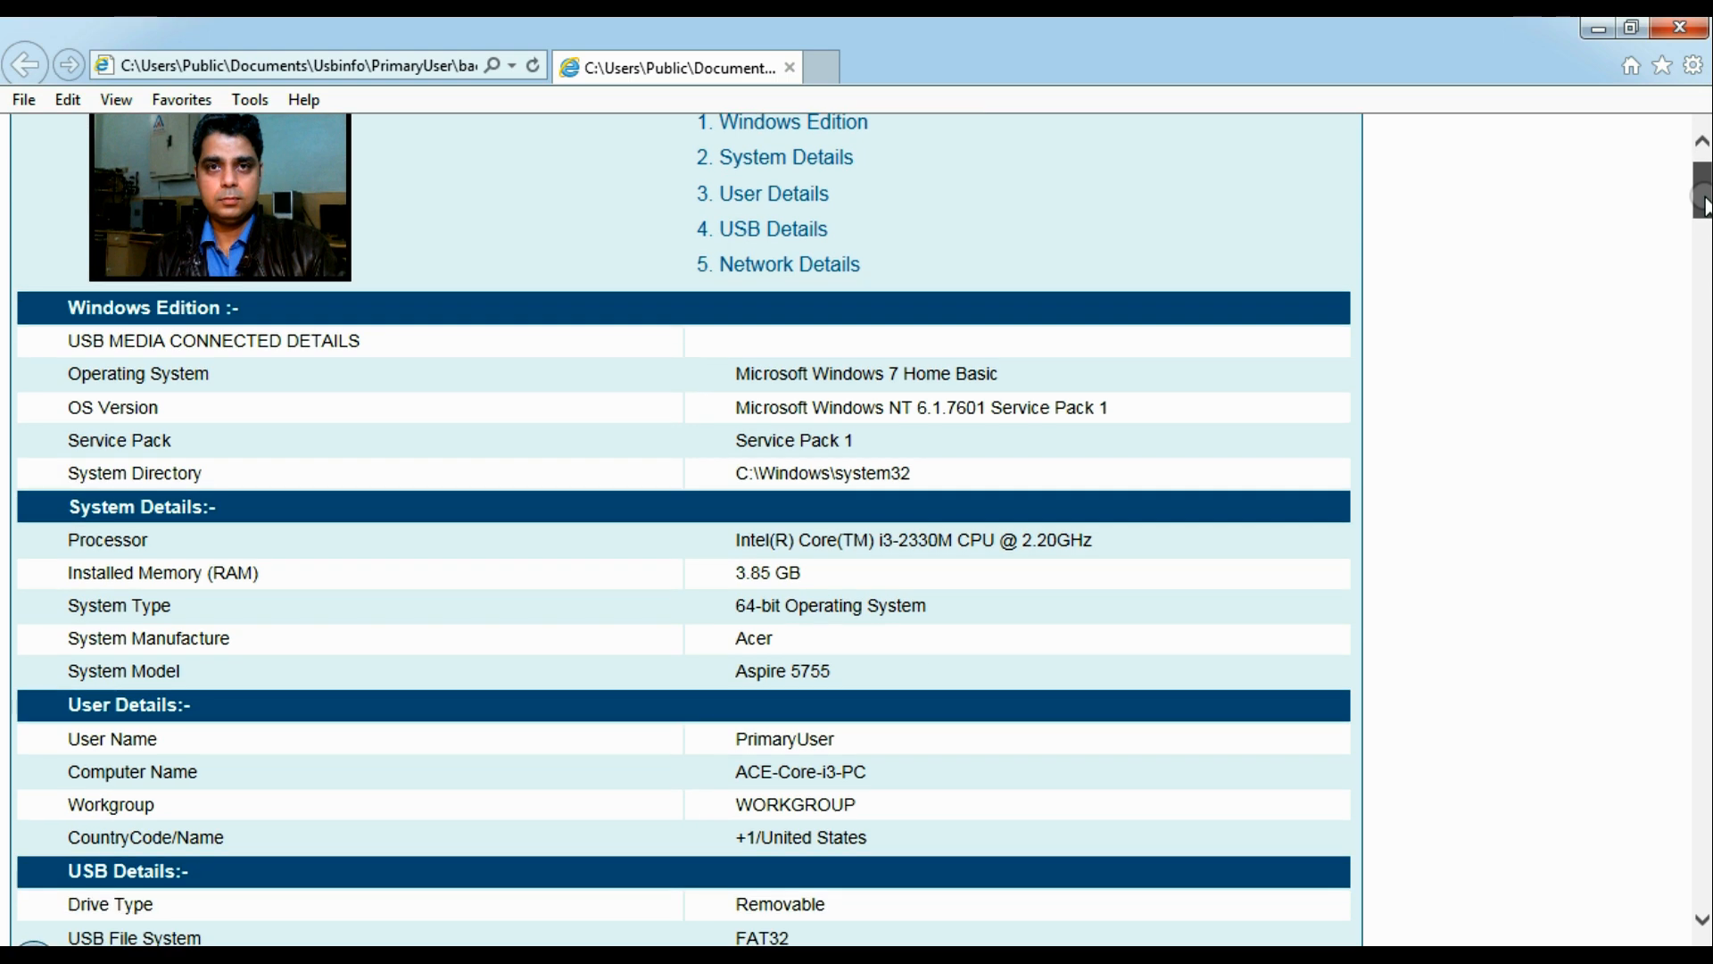
pyautogui.scroll(-3)
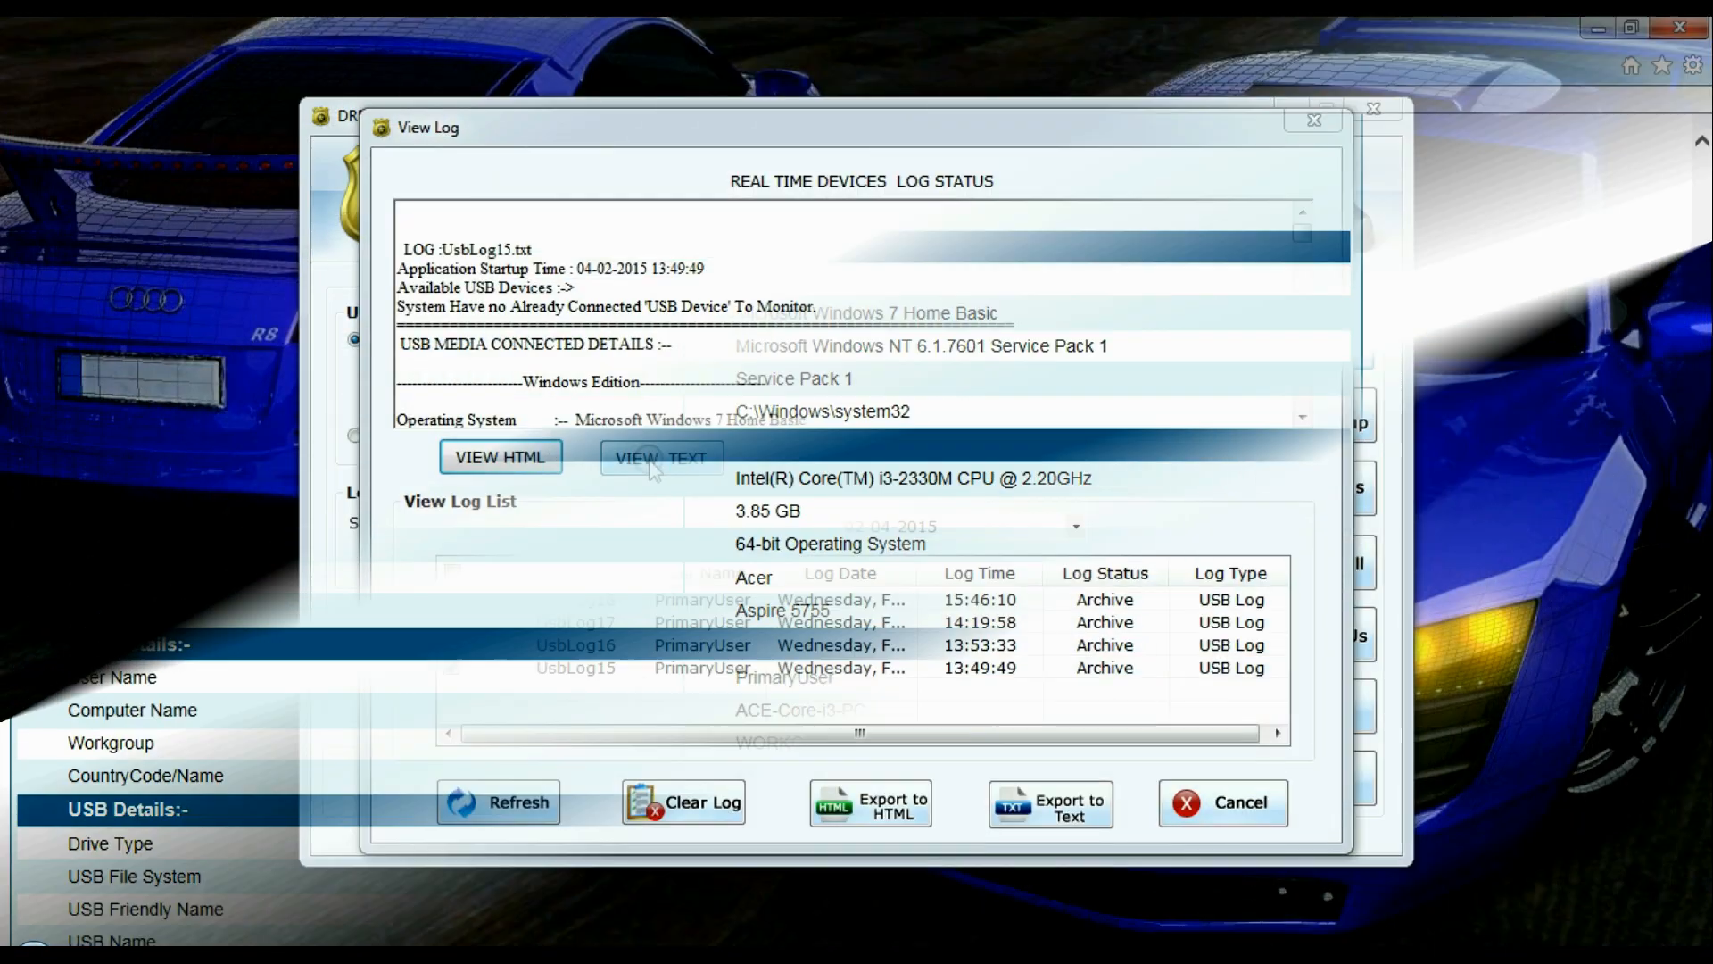
# View the UsbLog15 log as plain text in Notepad and scroll through its details
pyautogui.click(660, 457)
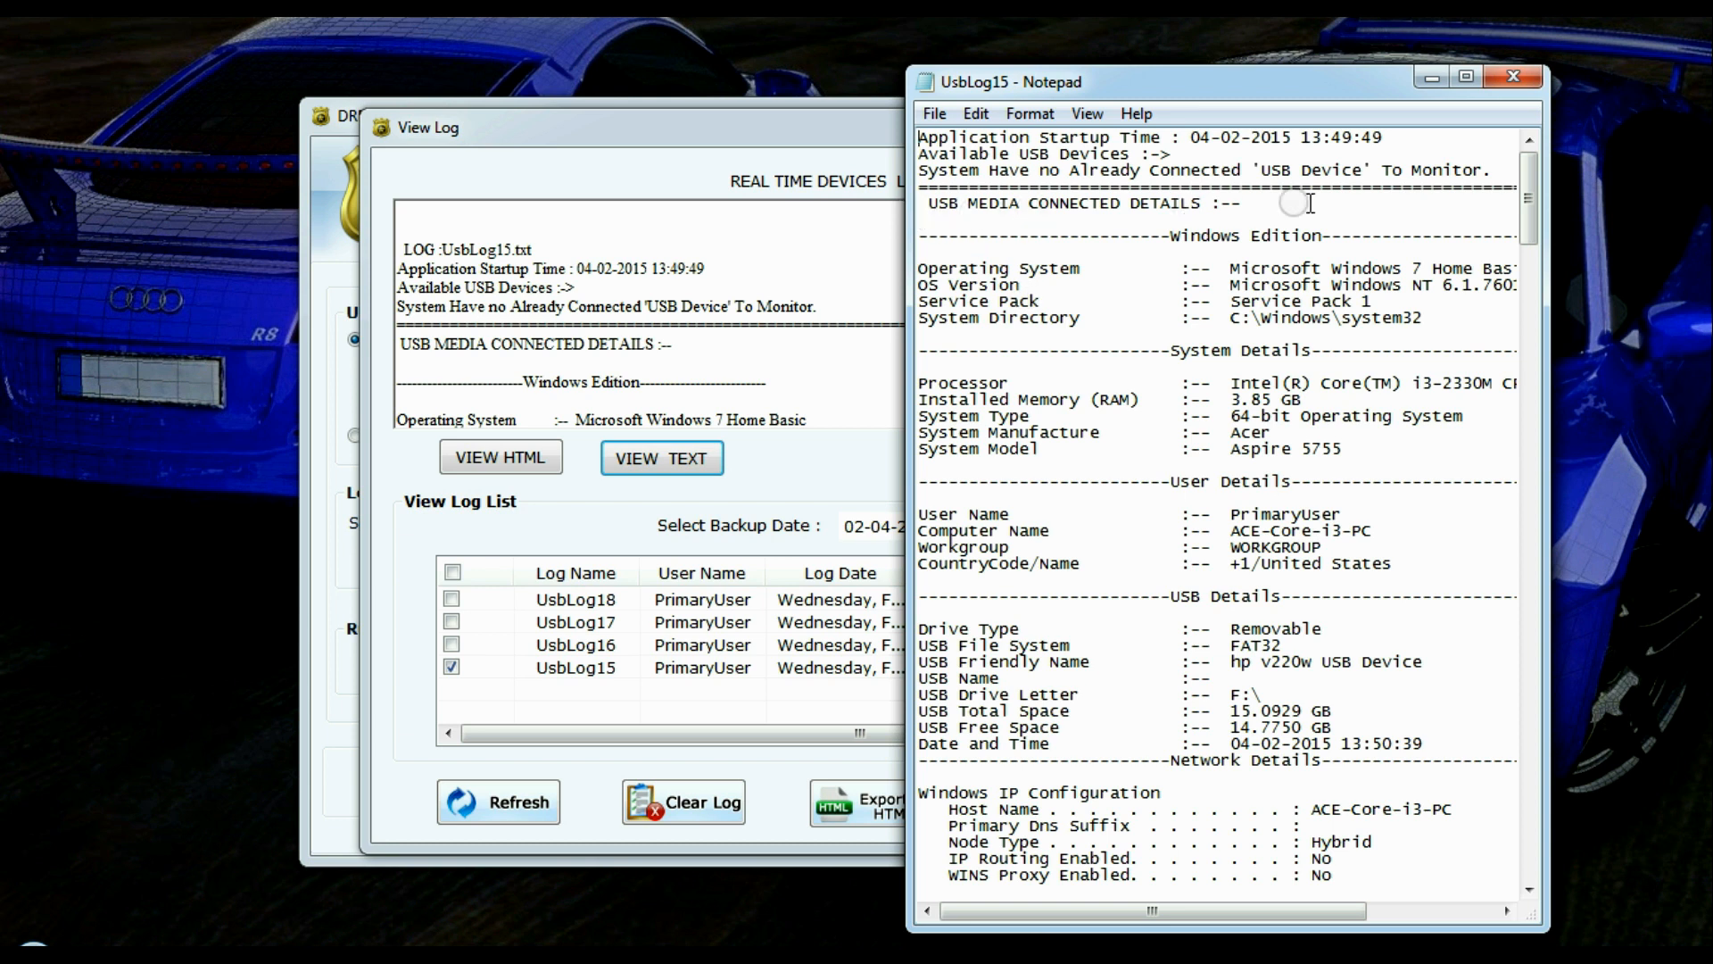
pyautogui.scroll(-3)
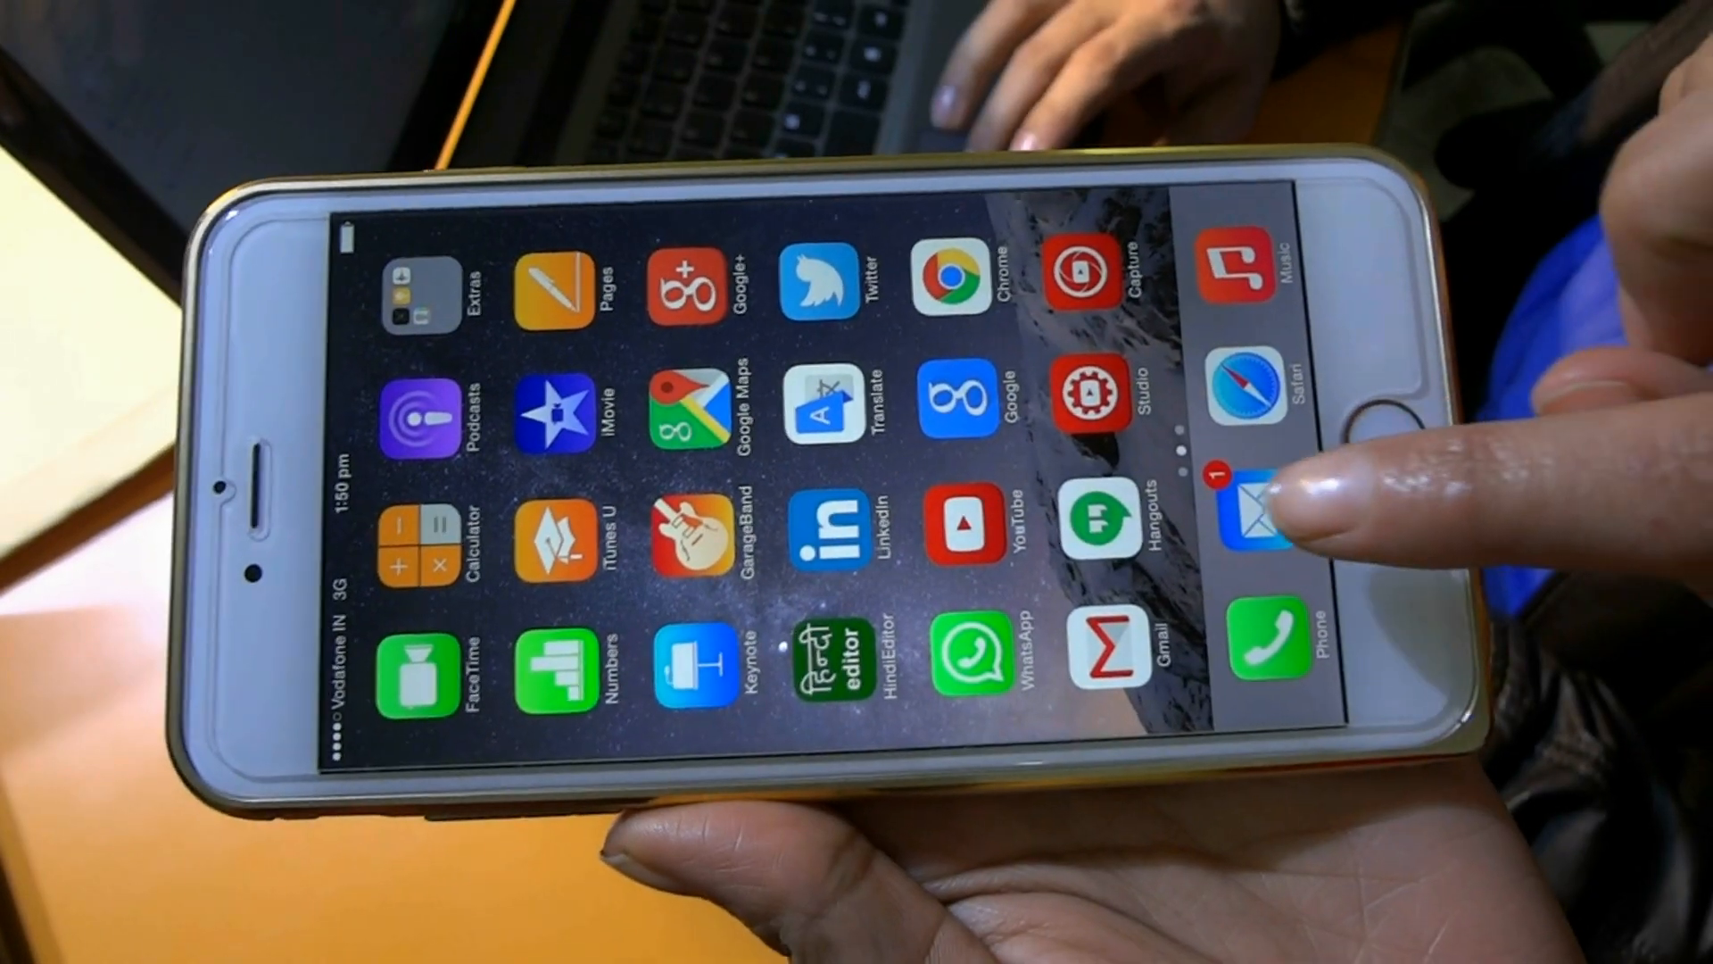
# Open the USB log message in the phone's Mail app and scroll through its text
pyautogui.click(1255, 514)
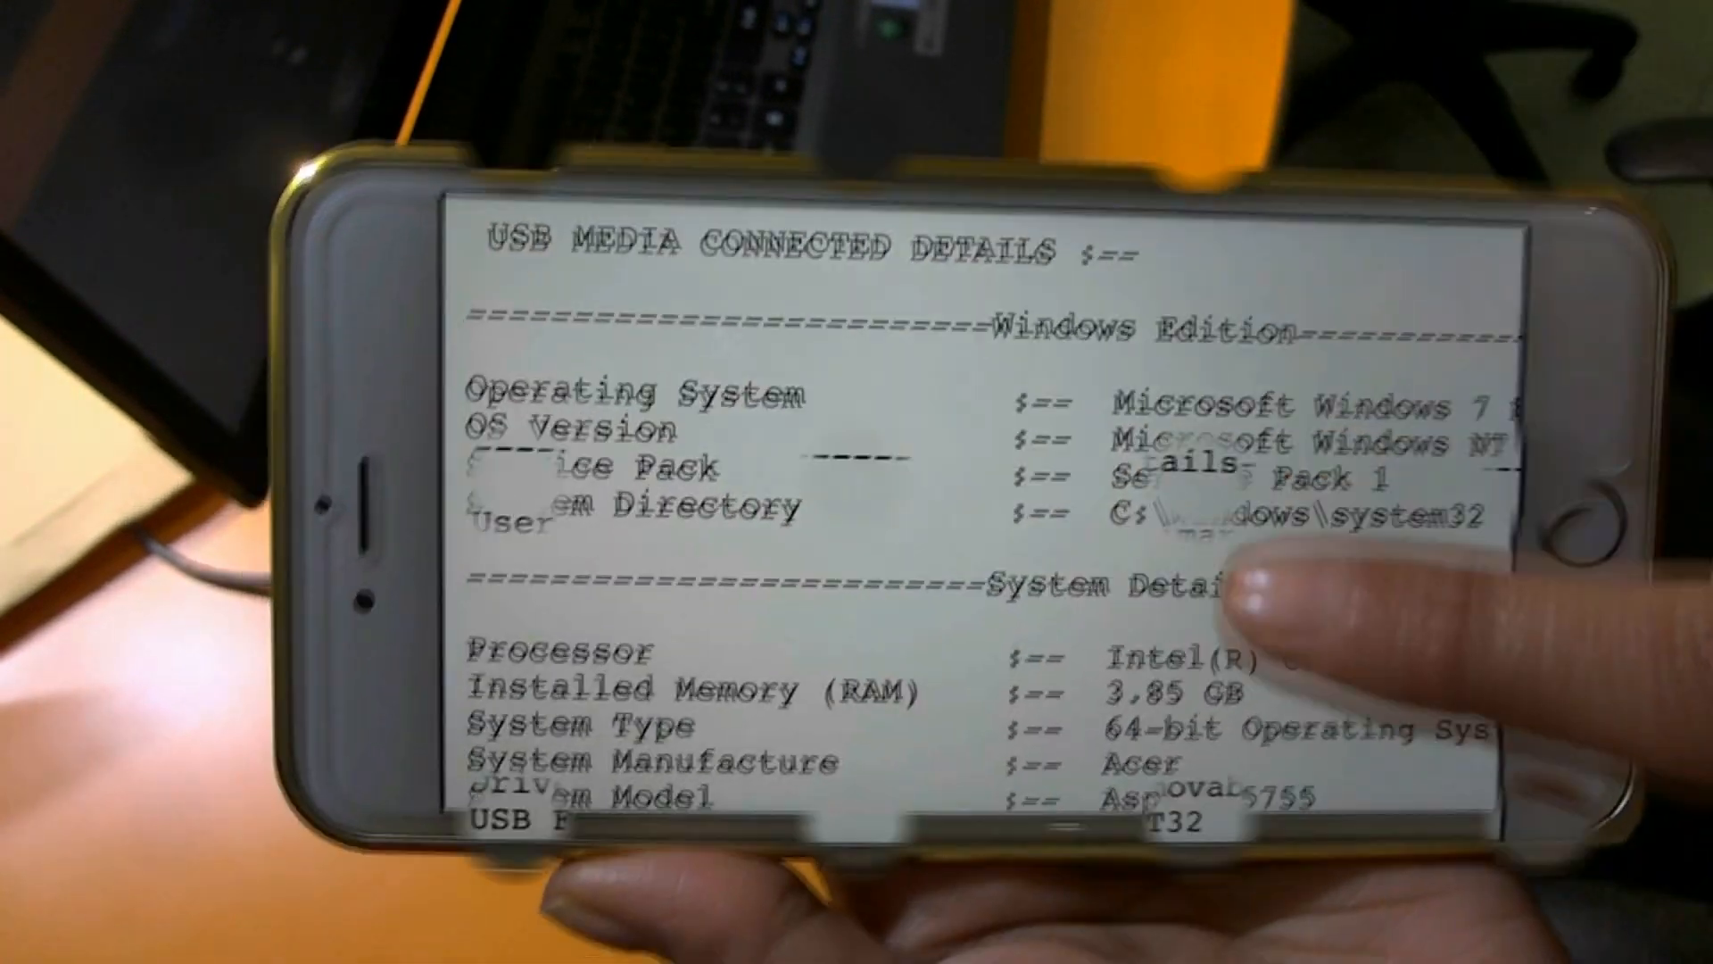
pyautogui.scroll(-3)
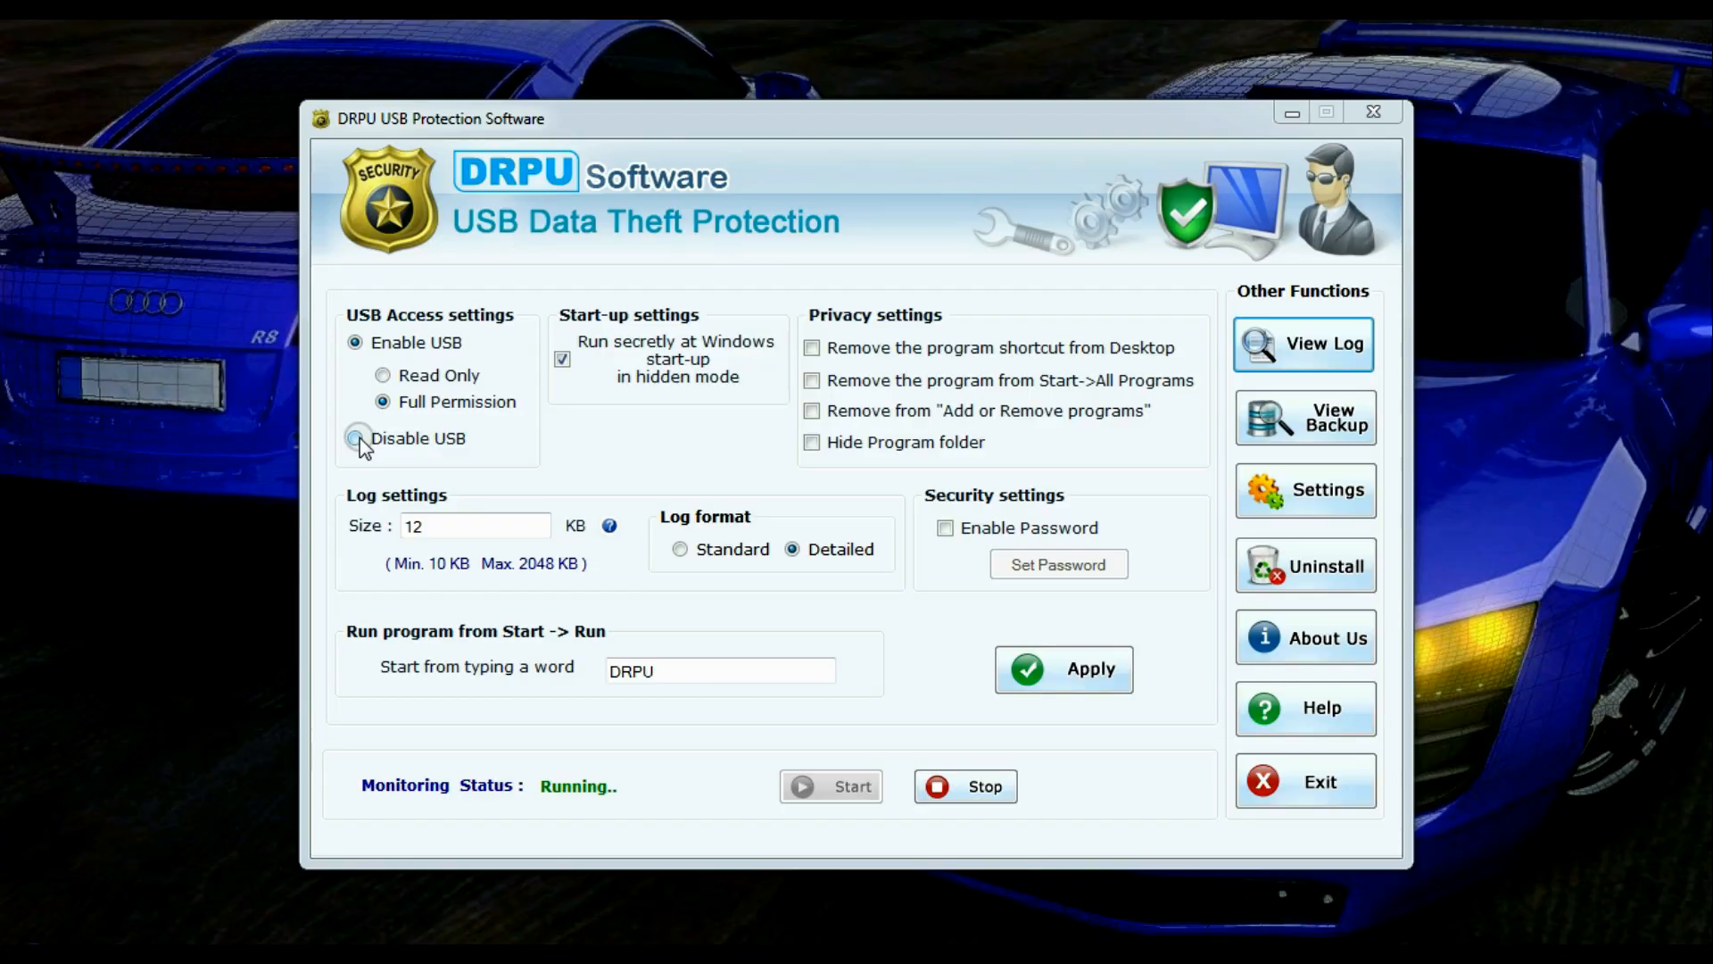
# Select Disable USB and apply, confirming the settings were saved successfully
pyautogui.click(354, 439)
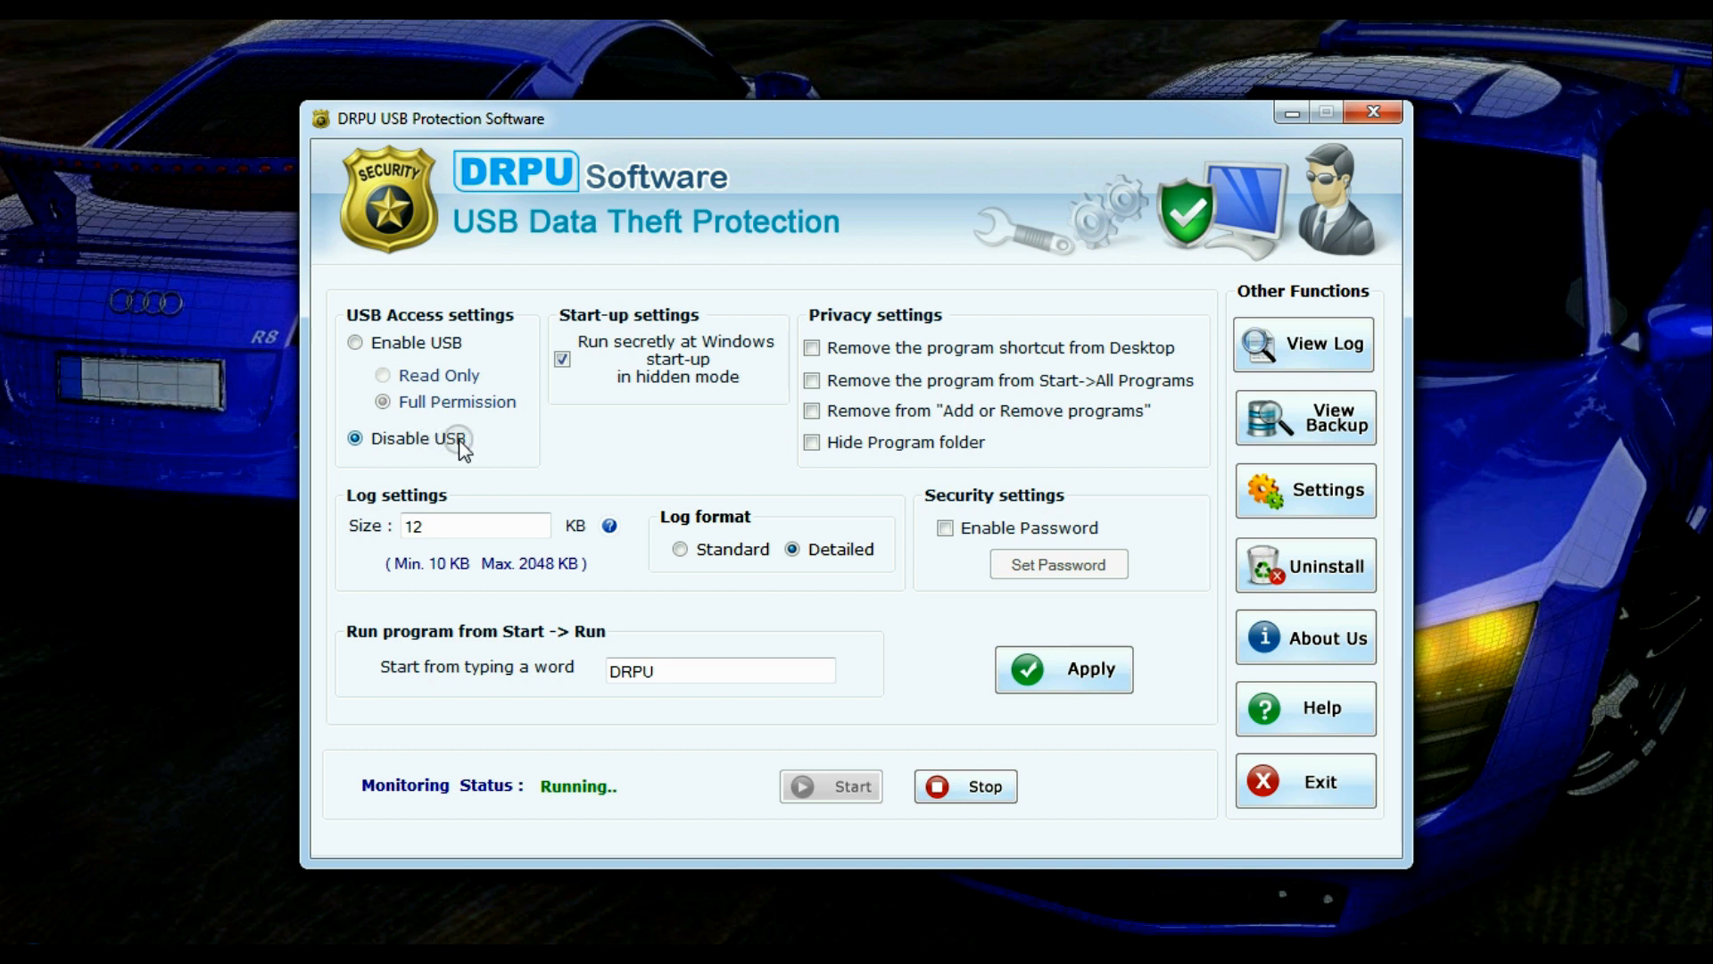
pyautogui.click(1064, 669)
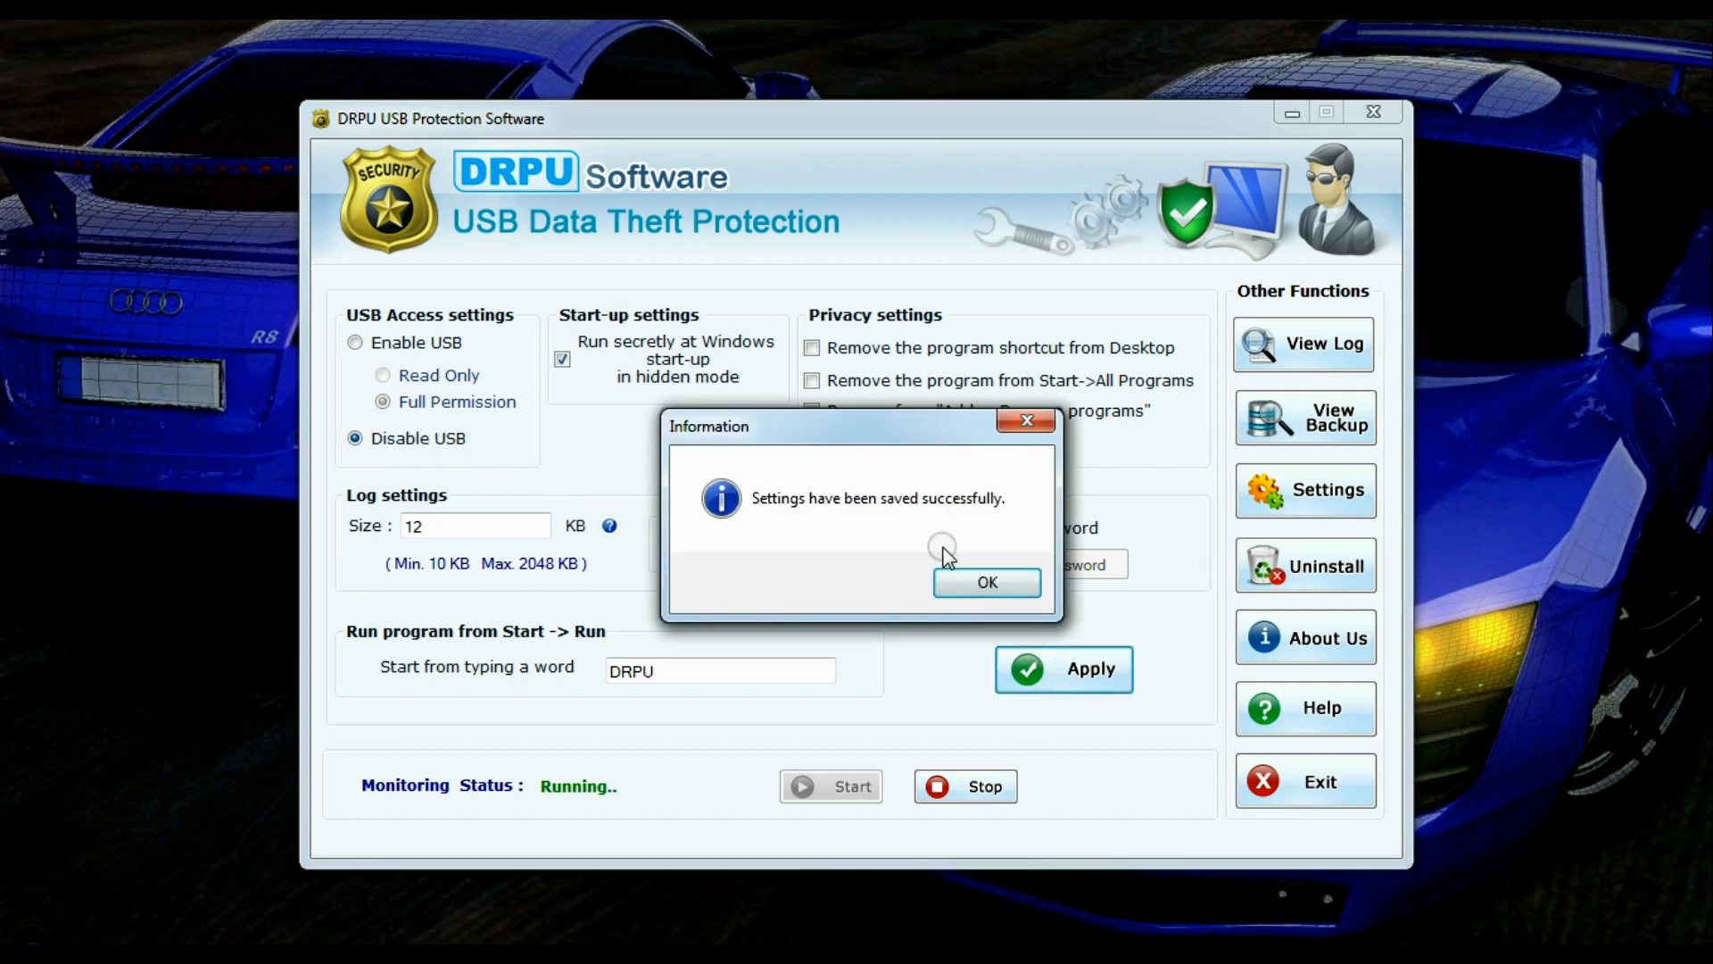